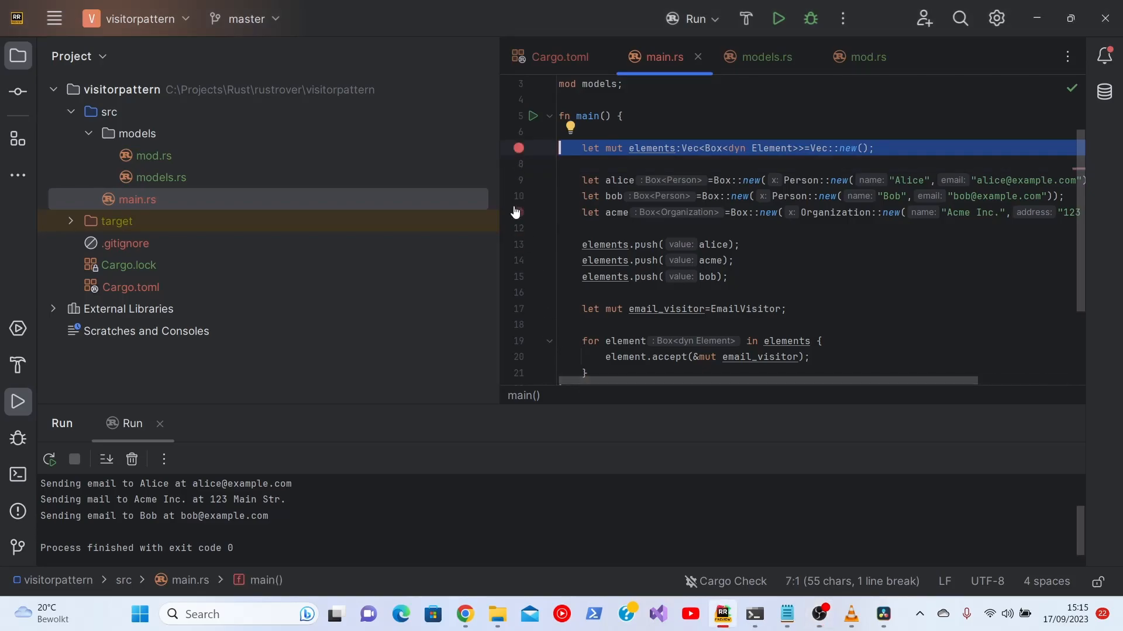
Open the properties popup for the breakpoint on main.rs line 7
{"action": "left_click", "coordinate": [518, 148]}
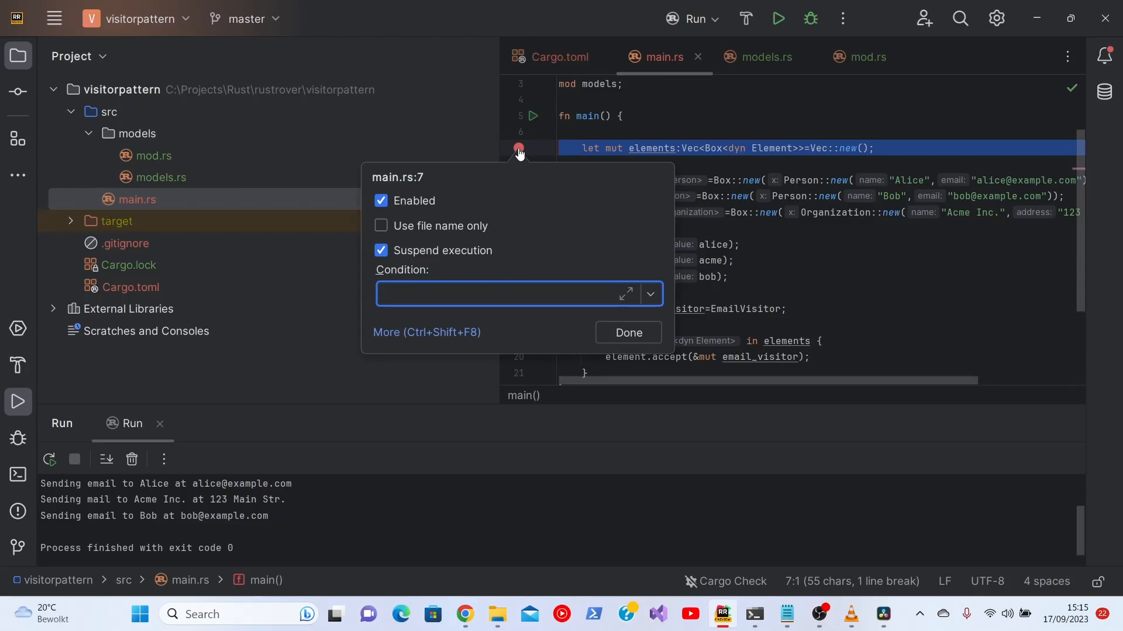
{"action": "mouse_move", "coordinate": [426, 244]}
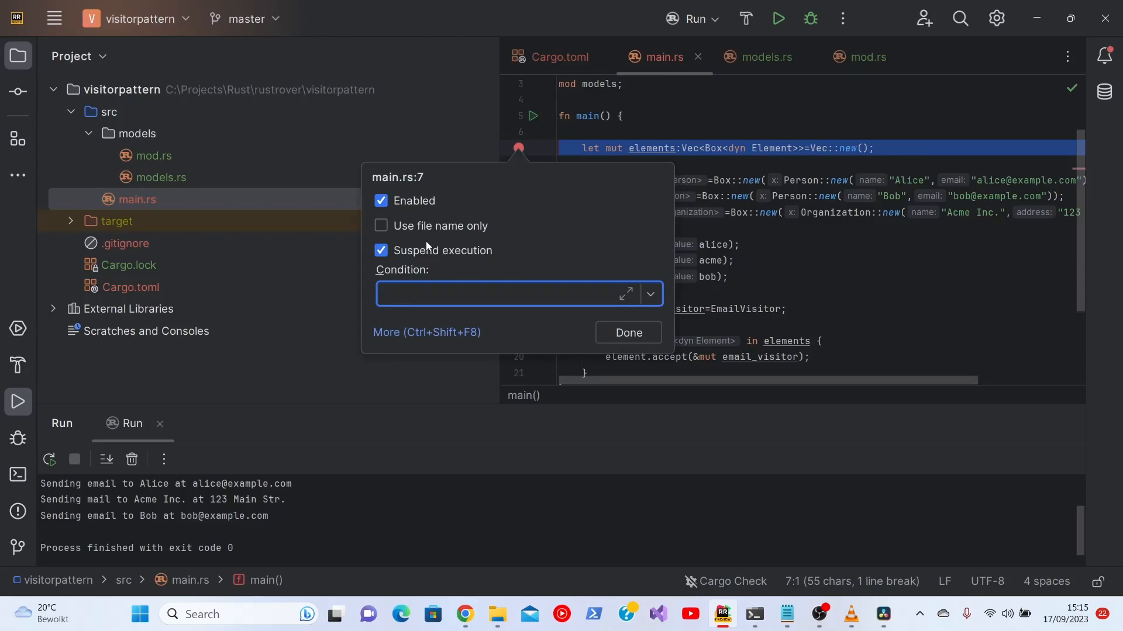
{"action": "mouse_move", "coordinate": [436, 338]}
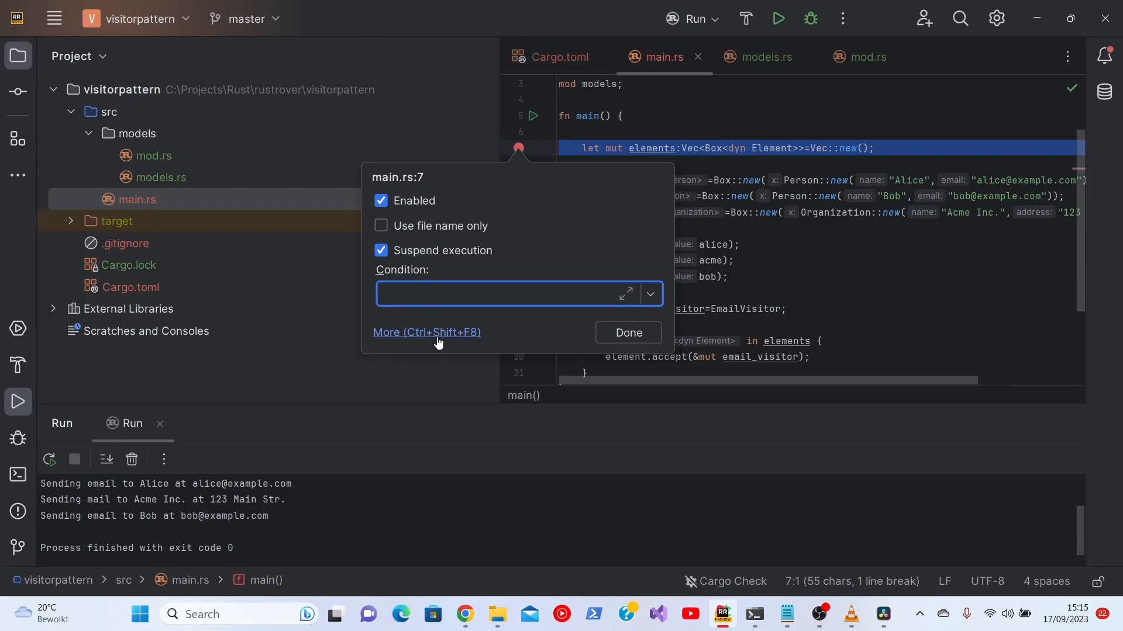
Review the line 7 breakpoint's options in the full Breakpoints dialog, then close it
{"action": "left_click", "coordinate": [427, 332]}
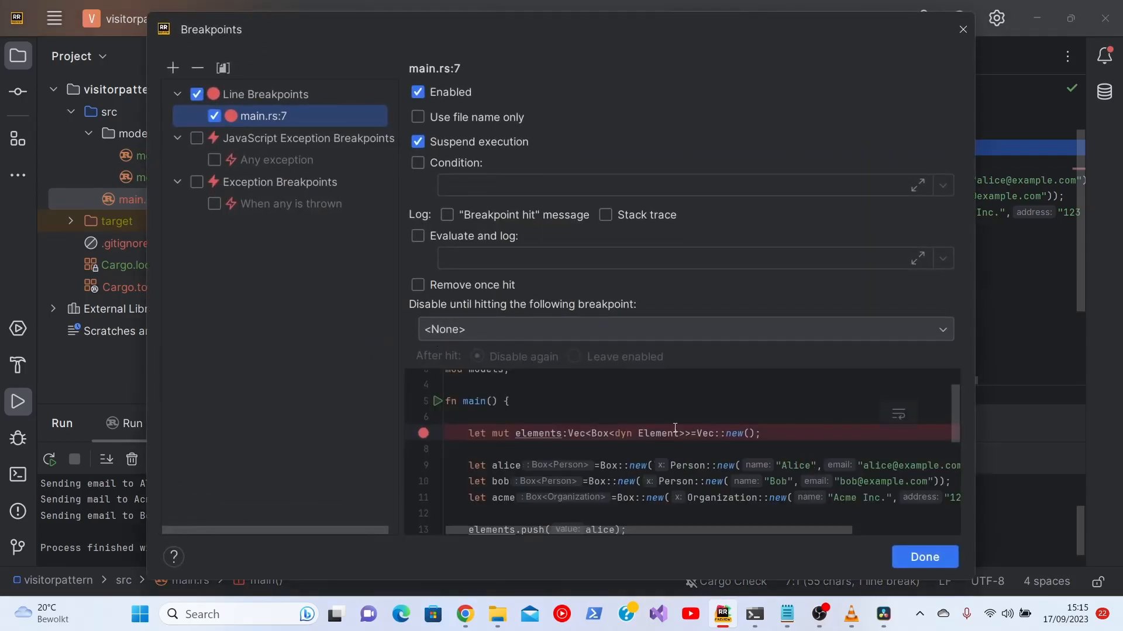
{"action": "mouse_move", "coordinate": [658, 433]}
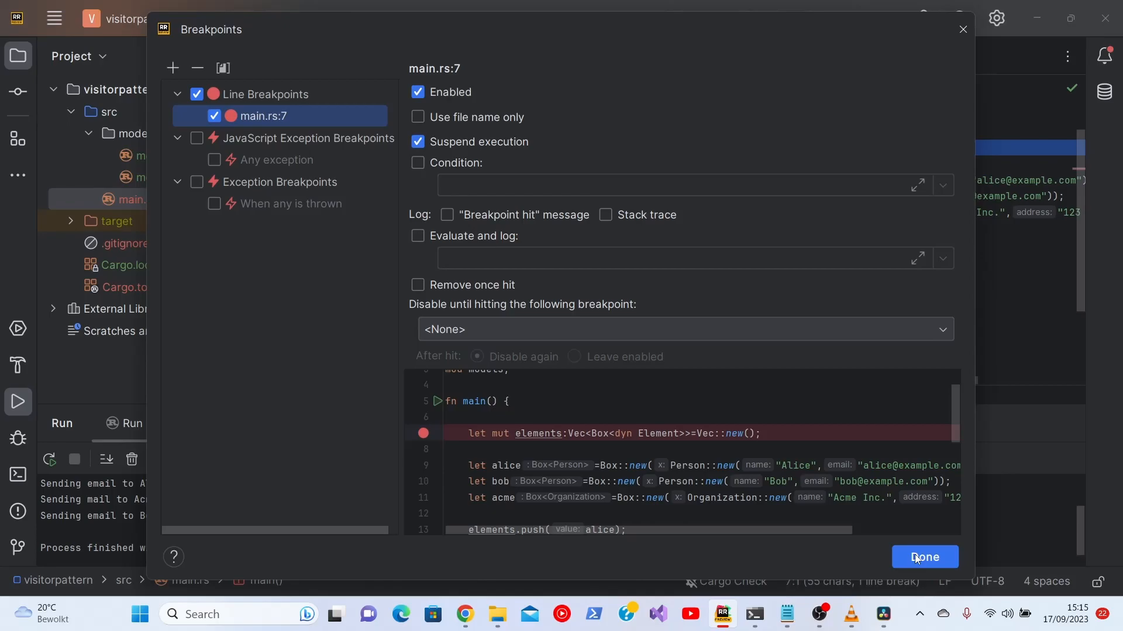
{"action": "left_click", "coordinate": [925, 557]}
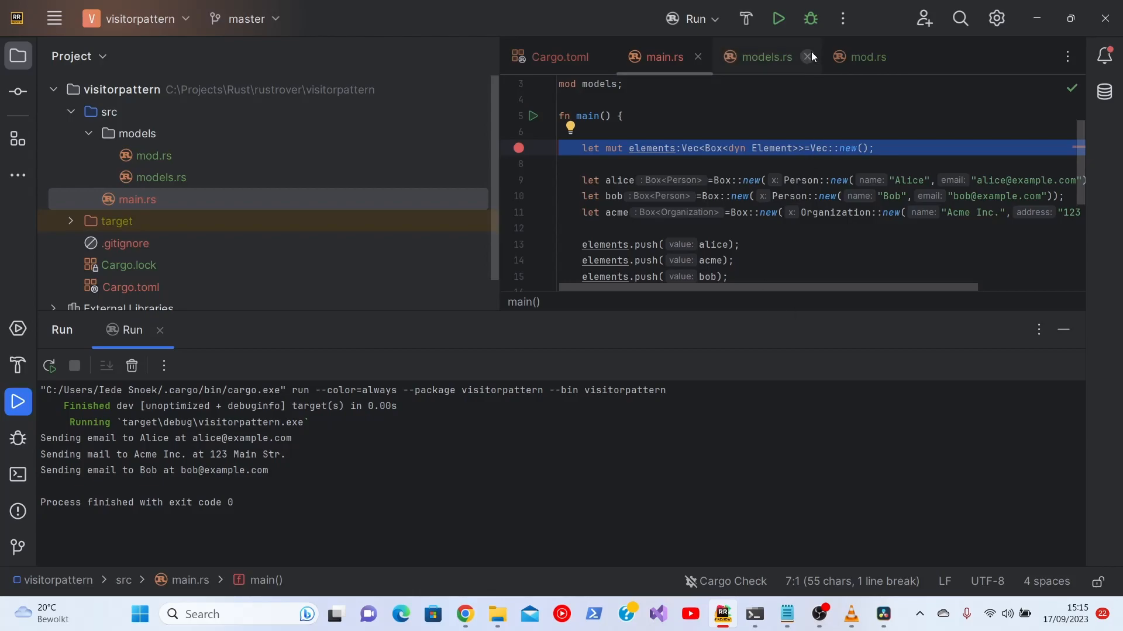
{"action": "mouse_move", "coordinate": [811, 31]}
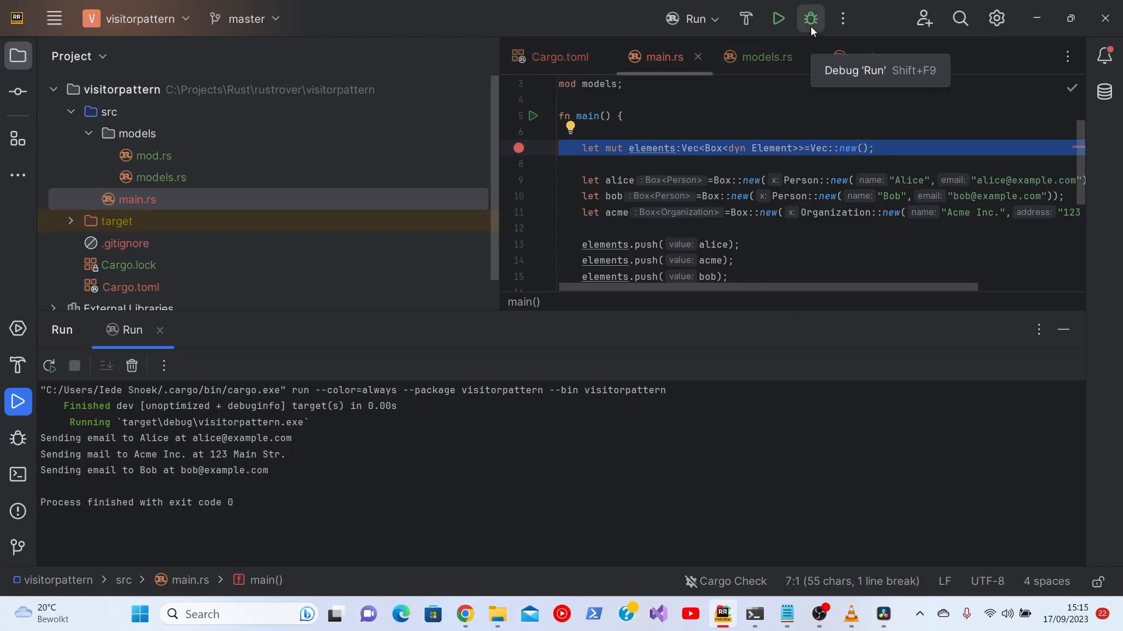
Launch visitorpattern in debug mode so it stops at the line 7 breakpoint
{"action": "left_click", "coordinate": [810, 18]}
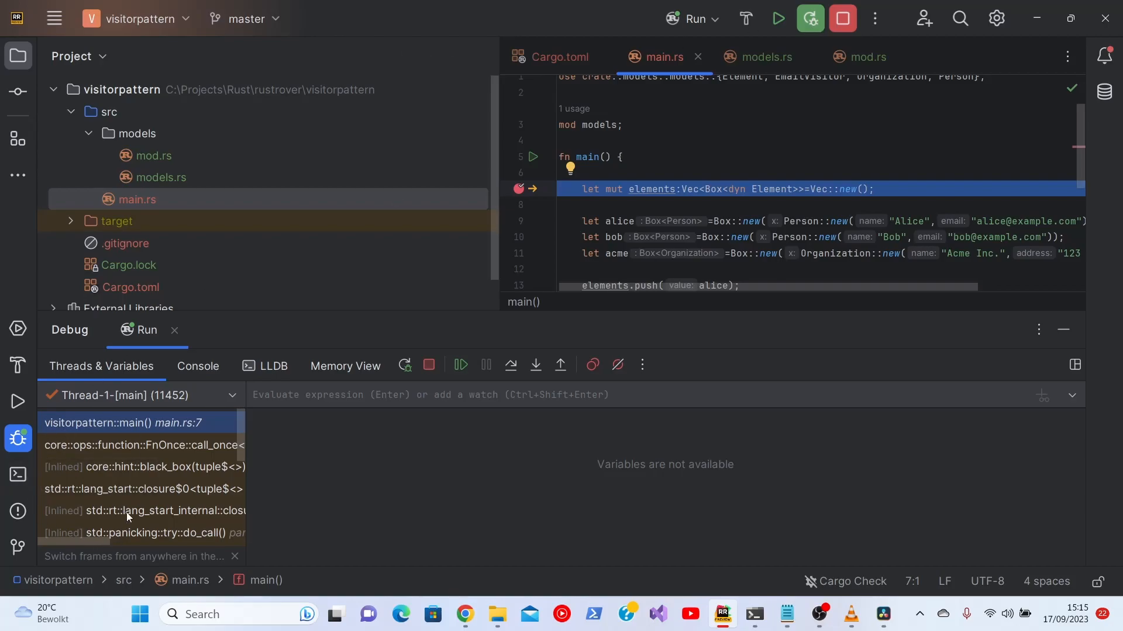
{"action": "mouse_move", "coordinate": [135, 532]}
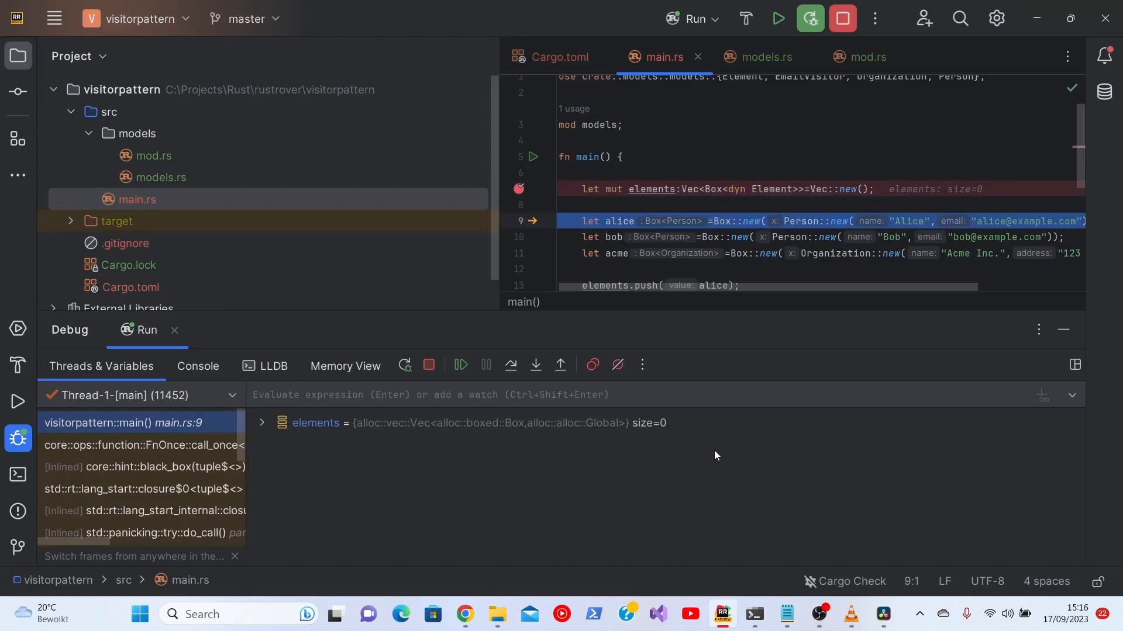
{"action": "mouse_move", "coordinate": [618, 505]}
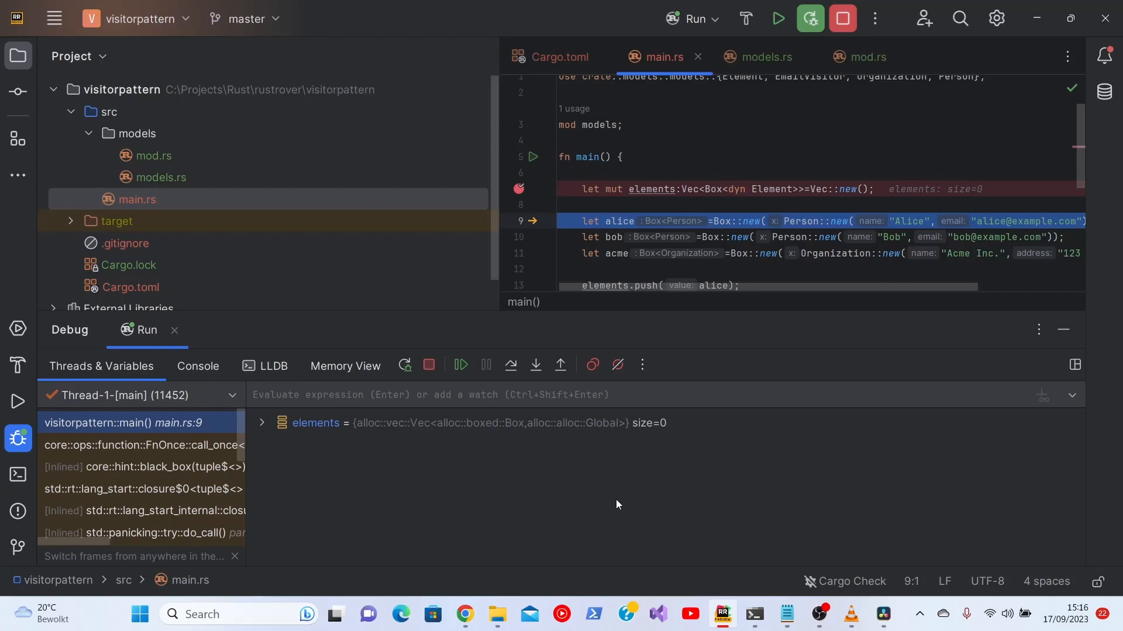
{"action": "mouse_move", "coordinate": [258, 434]}
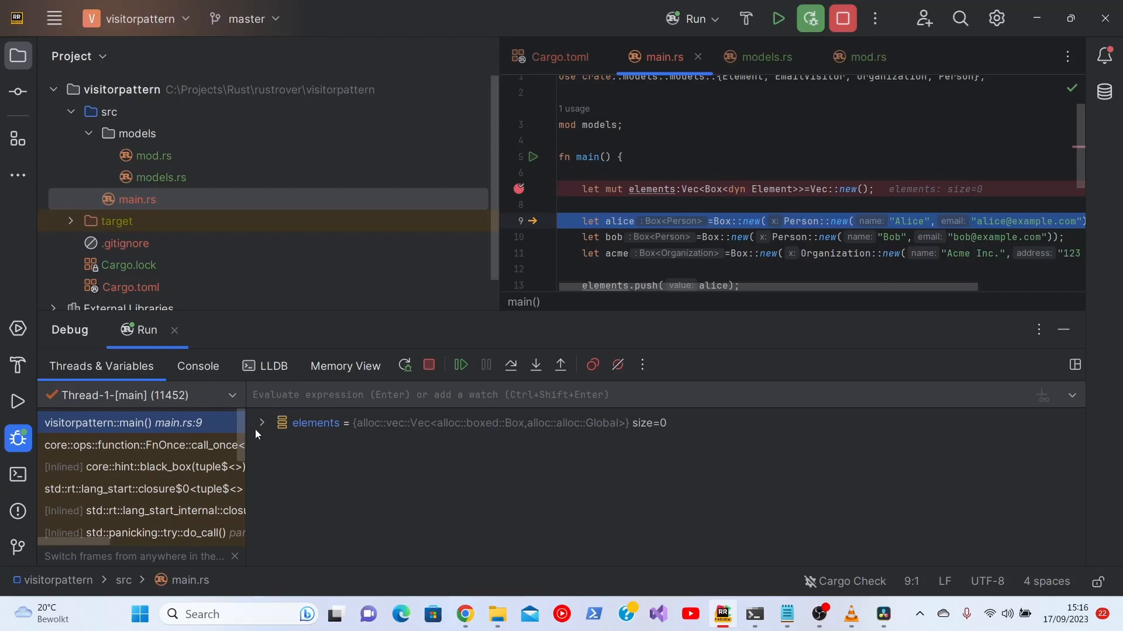
{"action": "mouse_move", "coordinate": [752, 440]}
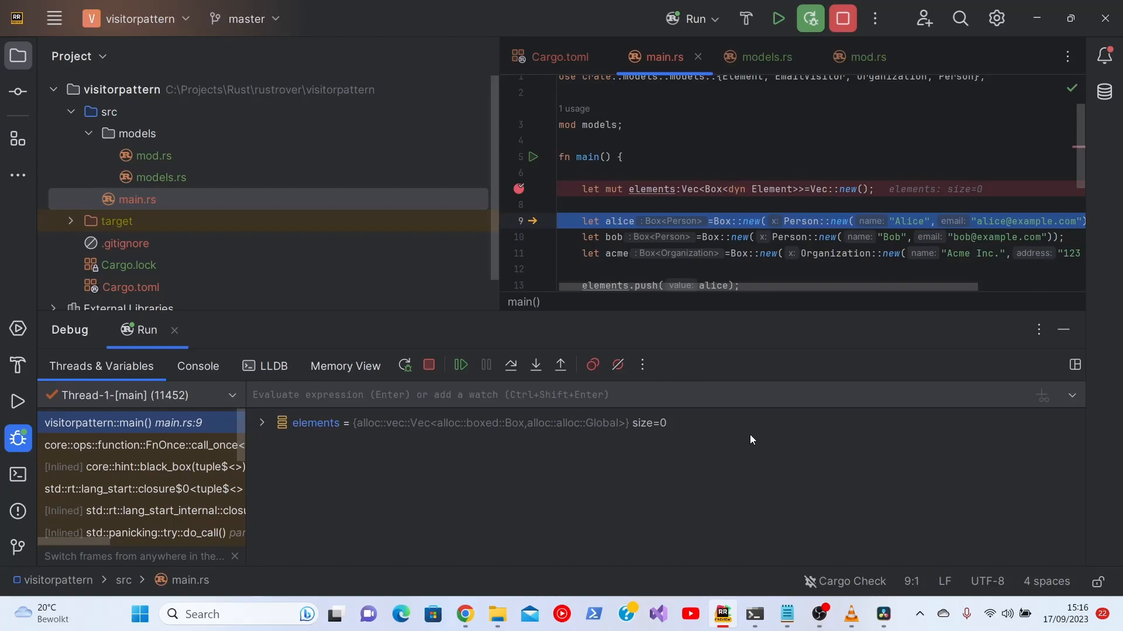
Step over to line 13, briefly expanding alice's and acme's fields along the way
{"action": "left_click", "coordinate": [460, 365]}
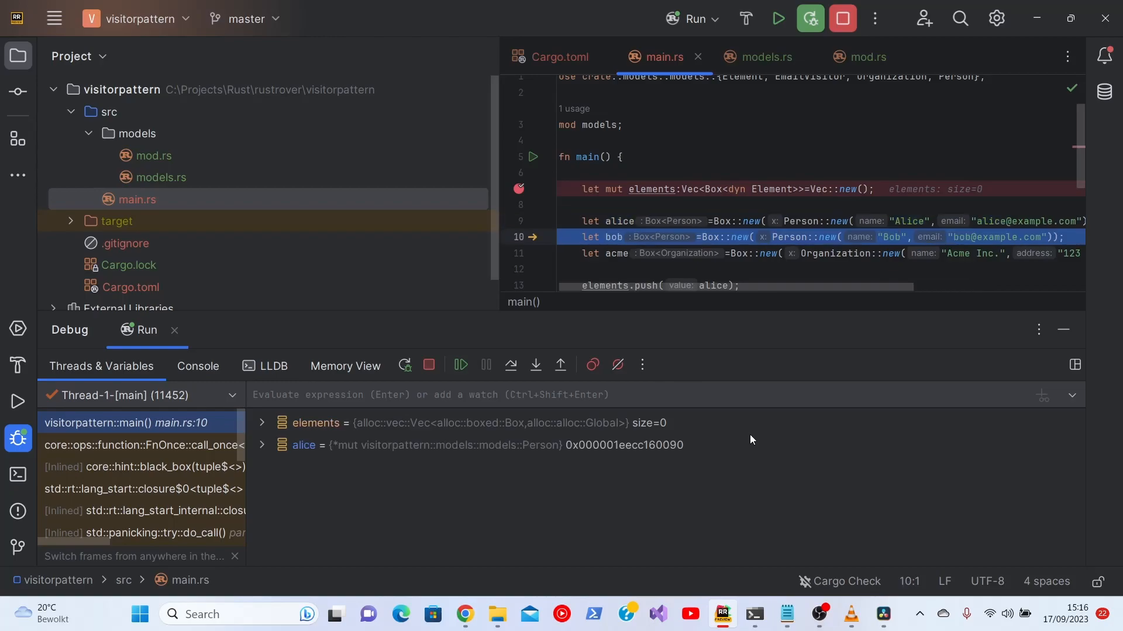
{"action": "mouse_move", "coordinate": [285, 483]}
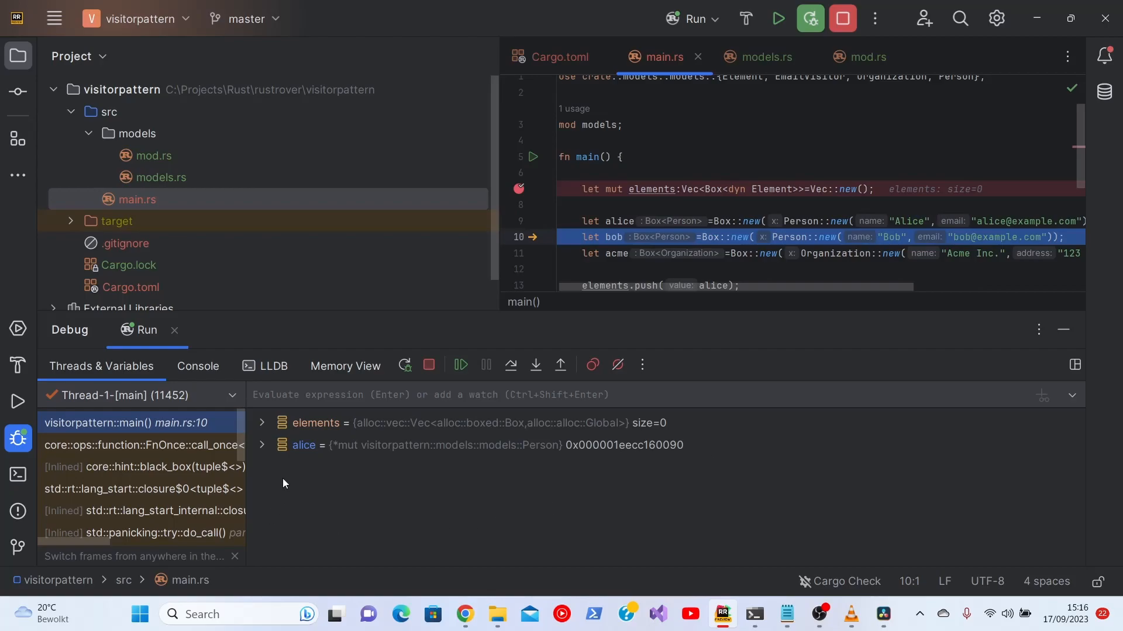
{"action": "left_click", "coordinate": [262, 445]}
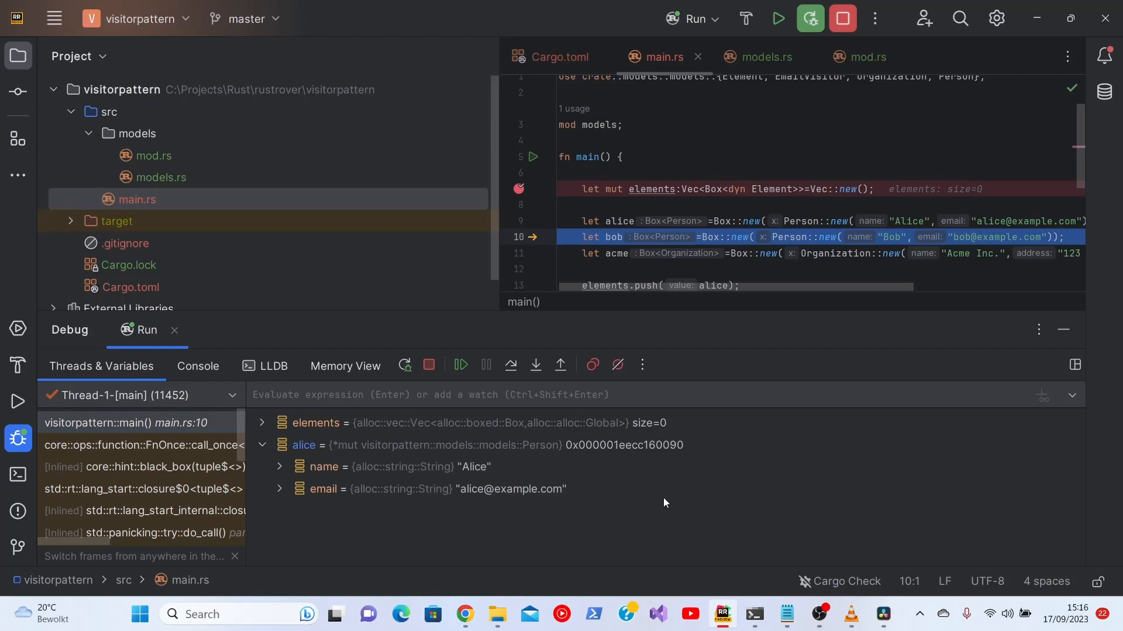
{"action": "left_click", "coordinate": [262, 445]}
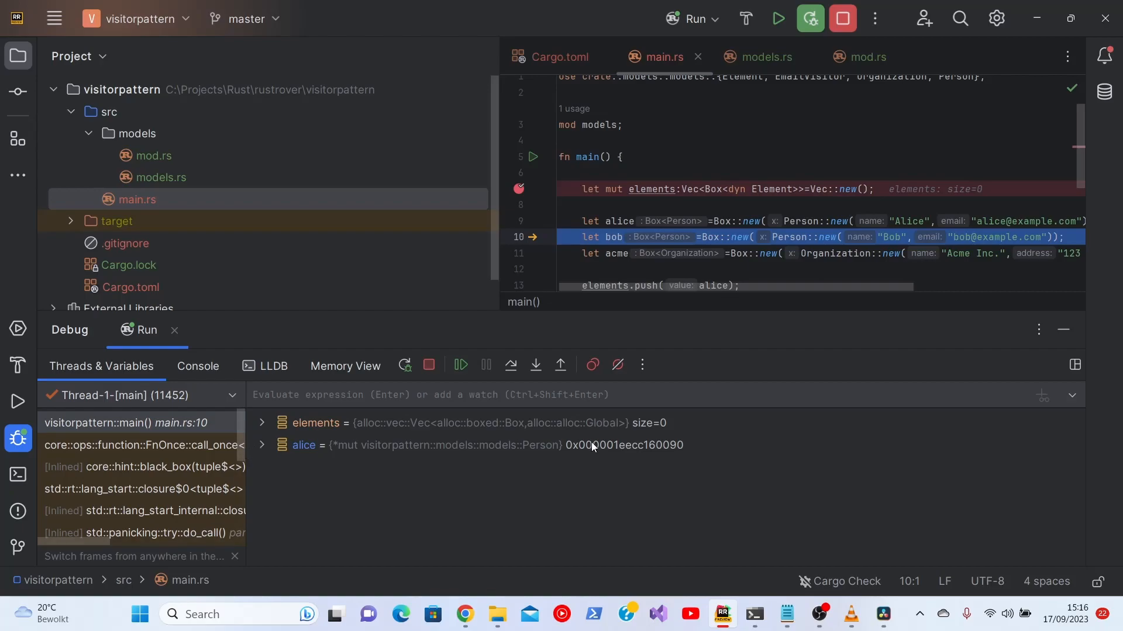
{"action": "left_click", "coordinate": [461, 365]}
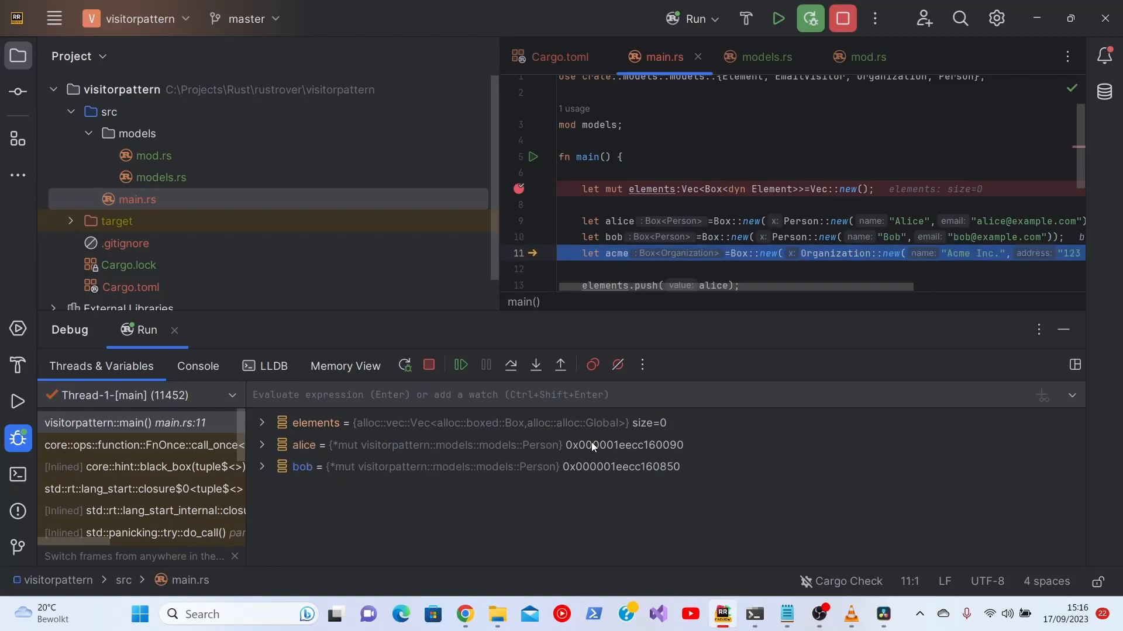
{"action": "left_click", "coordinate": [460, 365]}
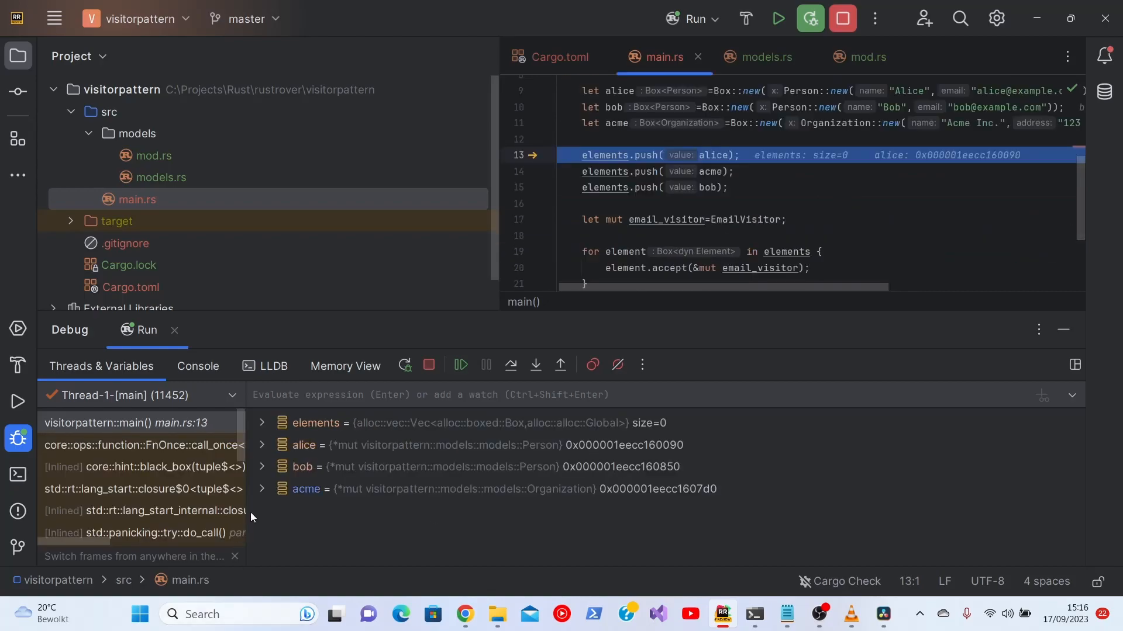
{"action": "left_click", "coordinate": [262, 489]}
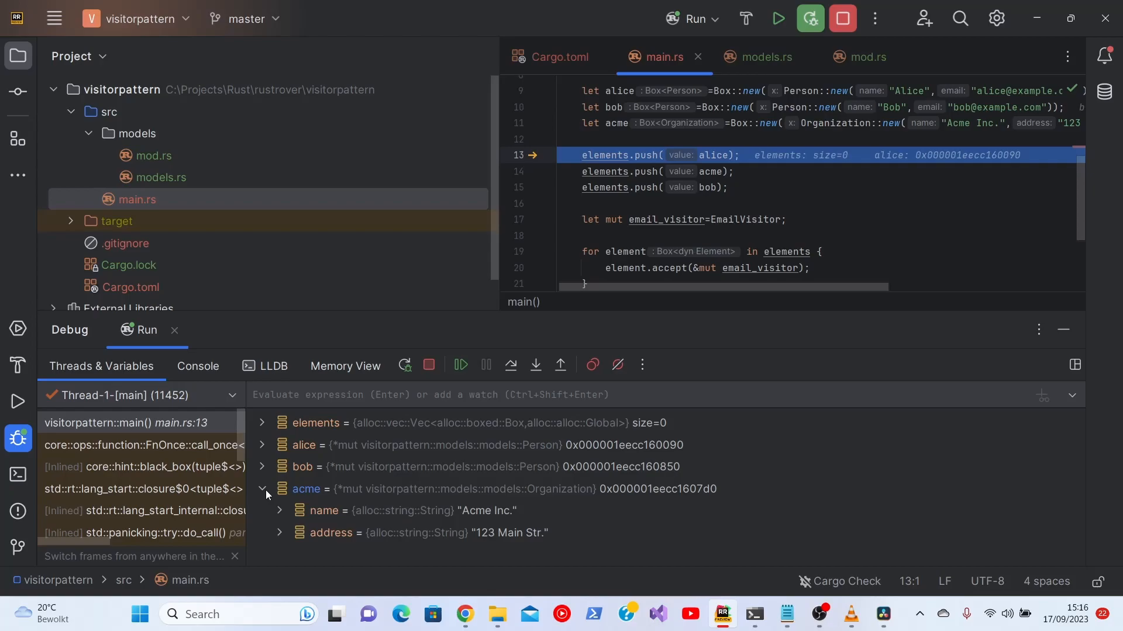
{"action": "left_click", "coordinate": [262, 489]}
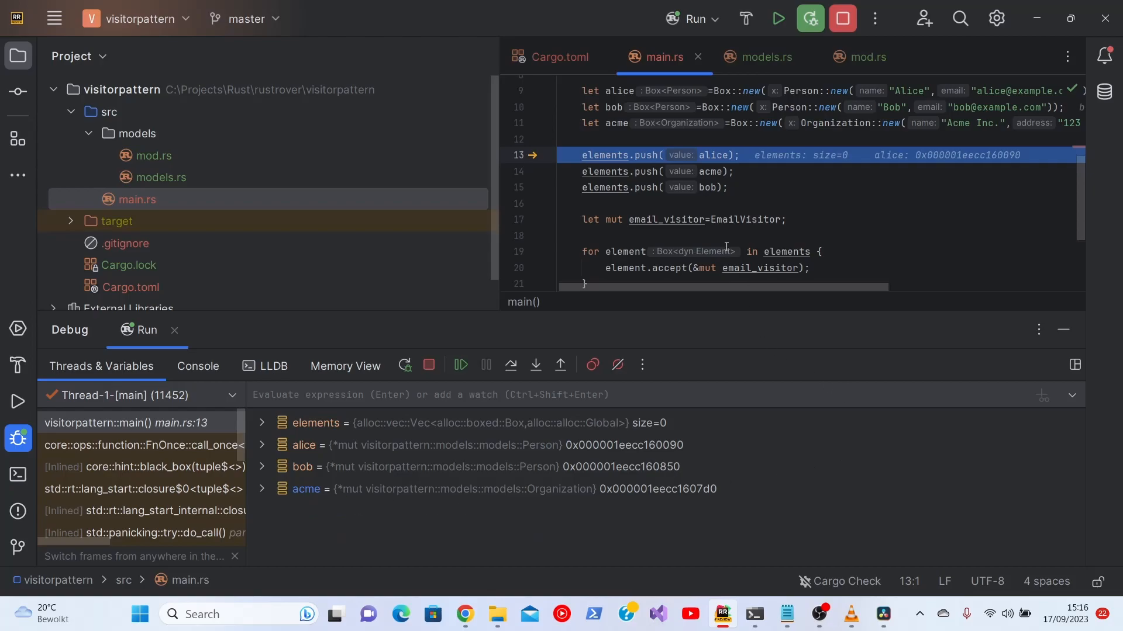
{"action": "mouse_move", "coordinate": [724, 243]}
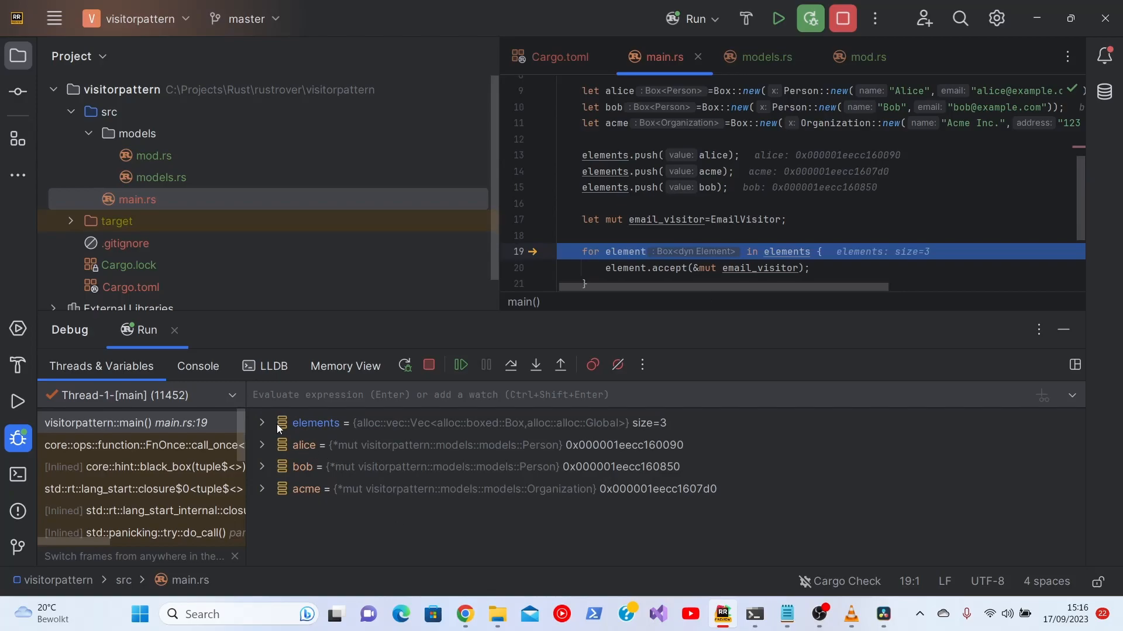
Expand elements, its [0] entry, and that entry's vtable and pointer, then collapse elements
{"action": "left_click", "coordinate": [262, 423]}
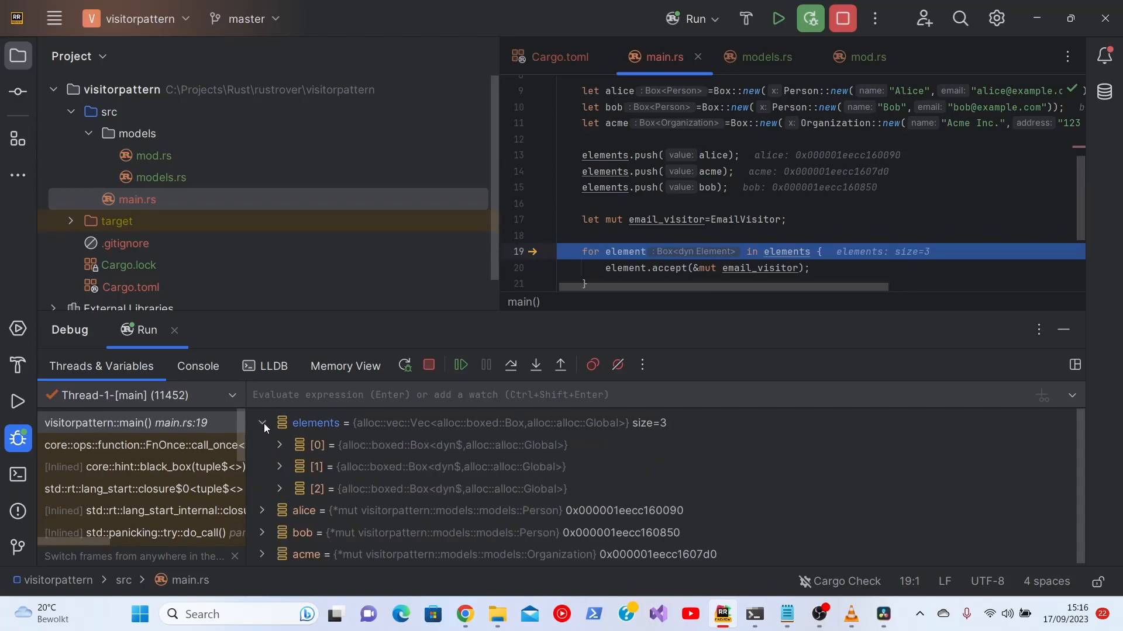
{"action": "left_click", "coordinate": [280, 445]}
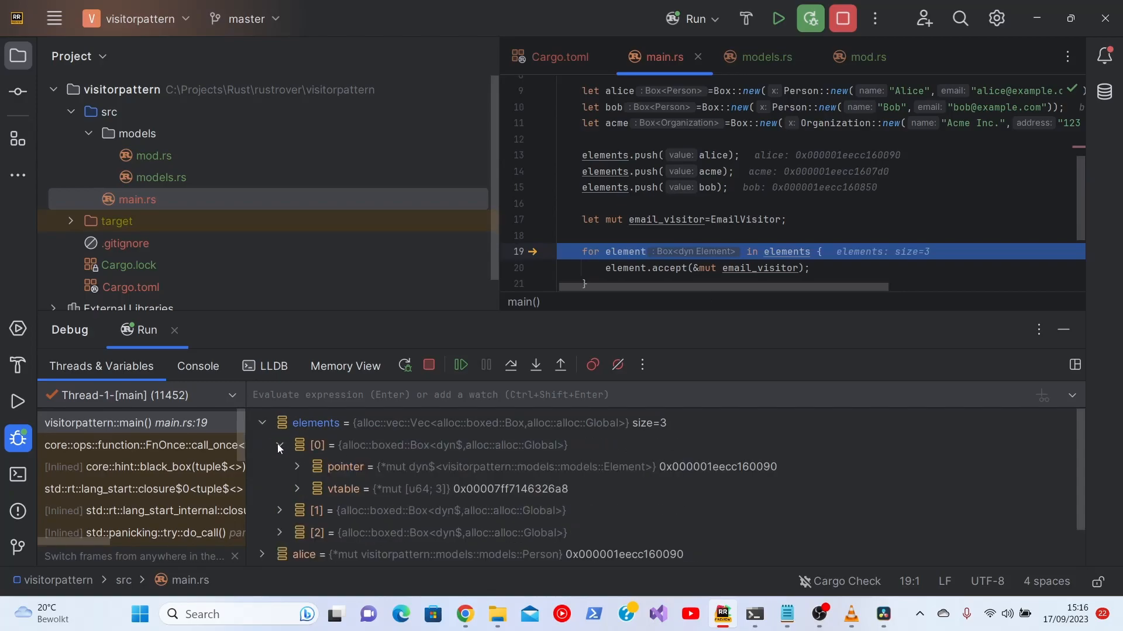
{"action": "left_click", "coordinate": [297, 489]}
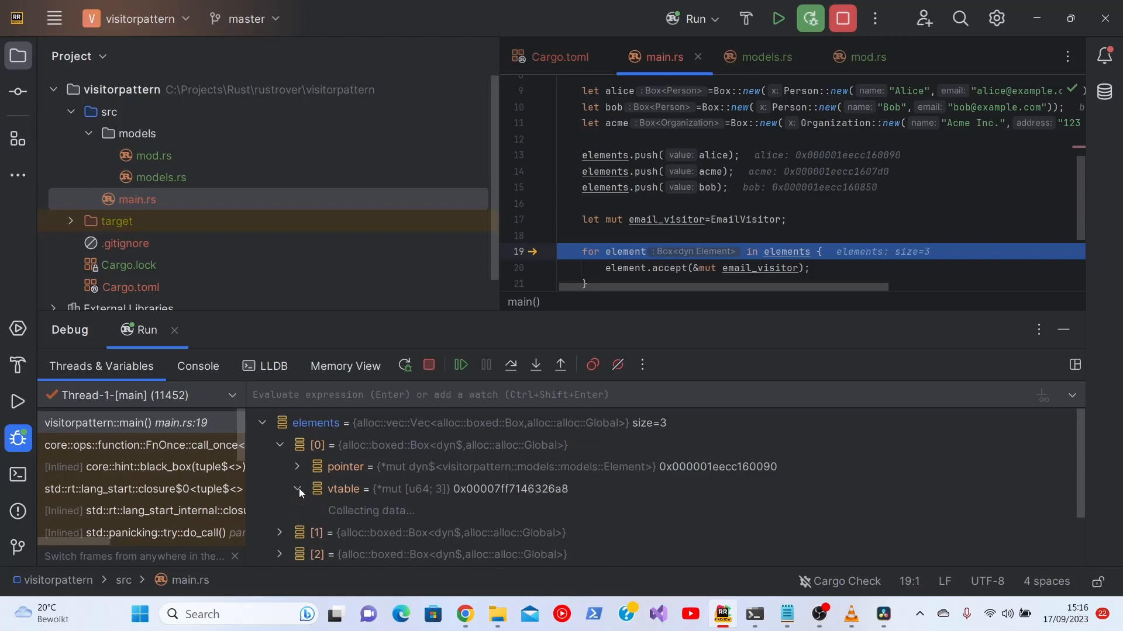
{"action": "left_click", "coordinate": [297, 489]}
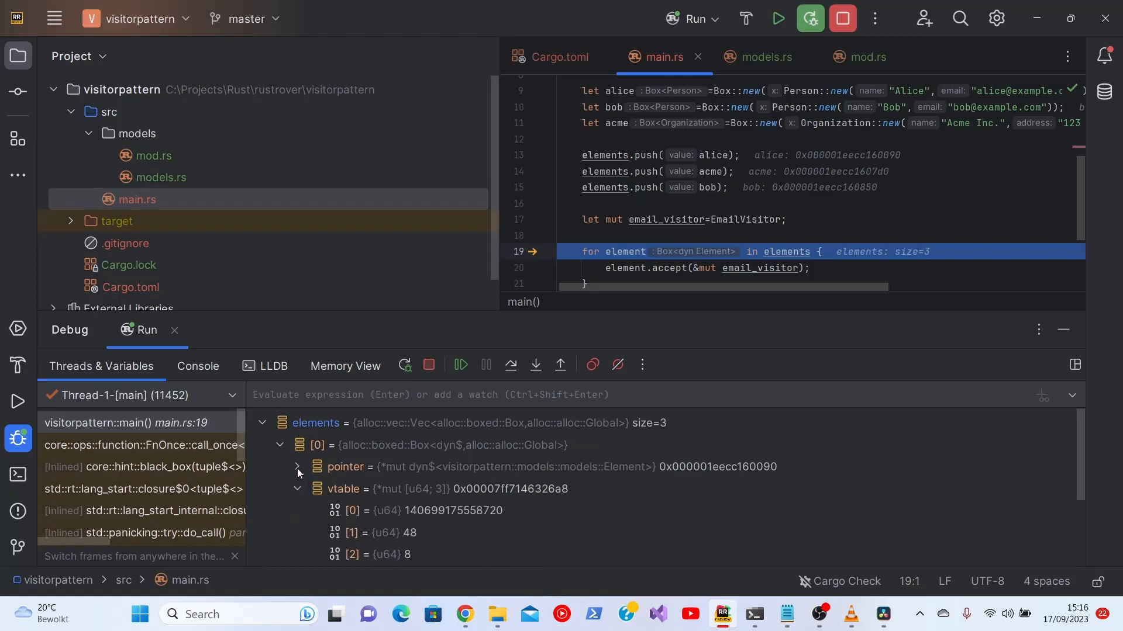
{"action": "left_click", "coordinate": [298, 467]}
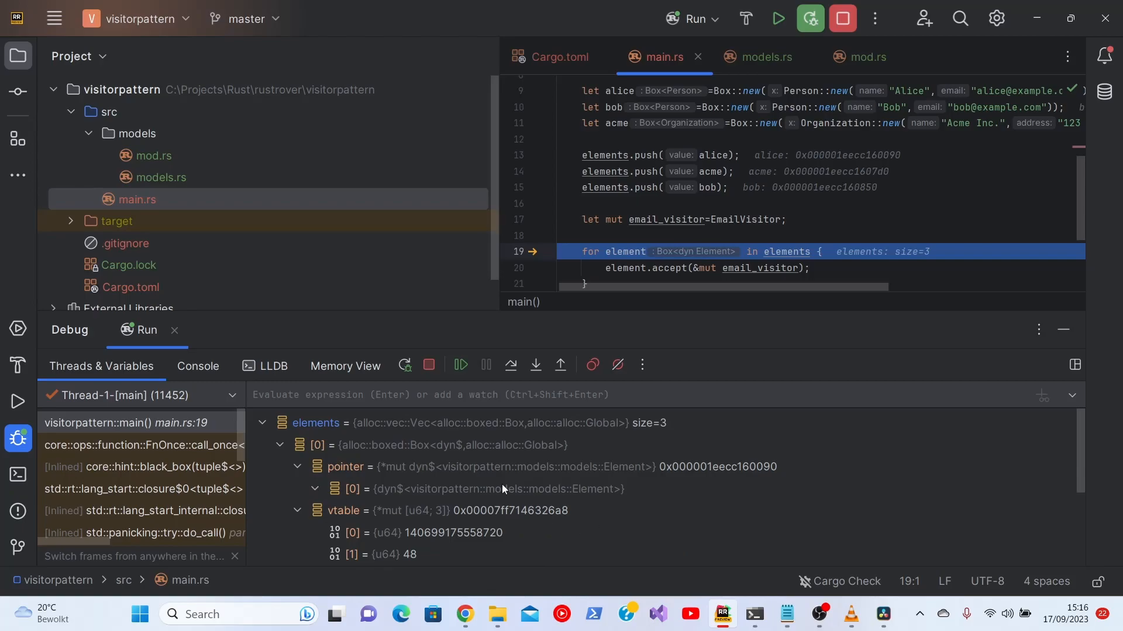
{"action": "mouse_move", "coordinate": [441, 501]}
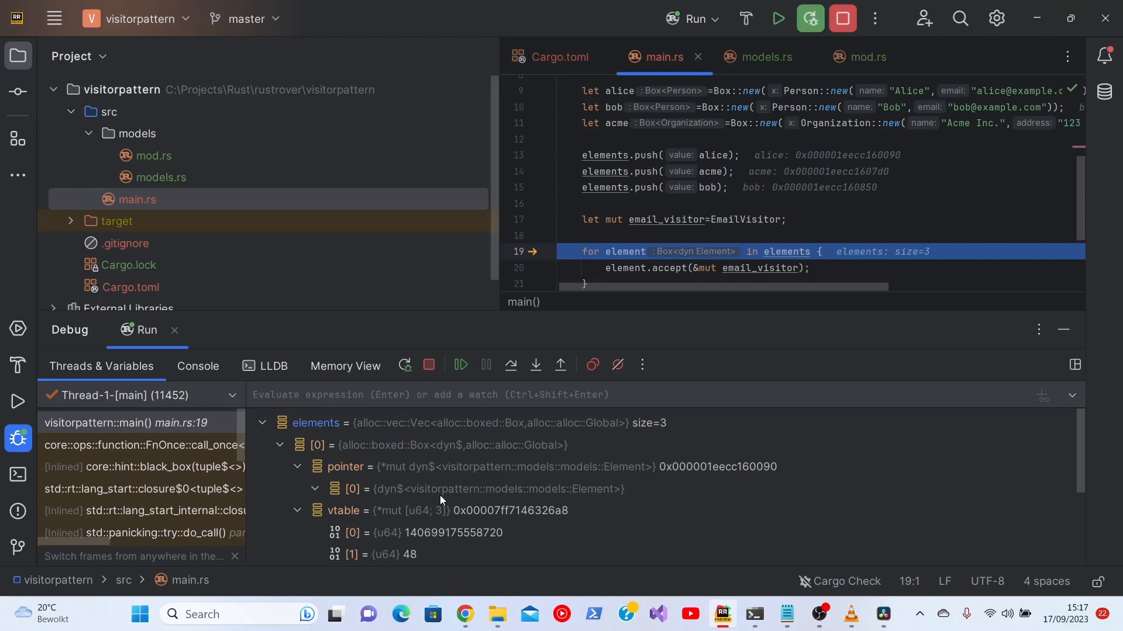
{"action": "left_click", "coordinate": [261, 439]}
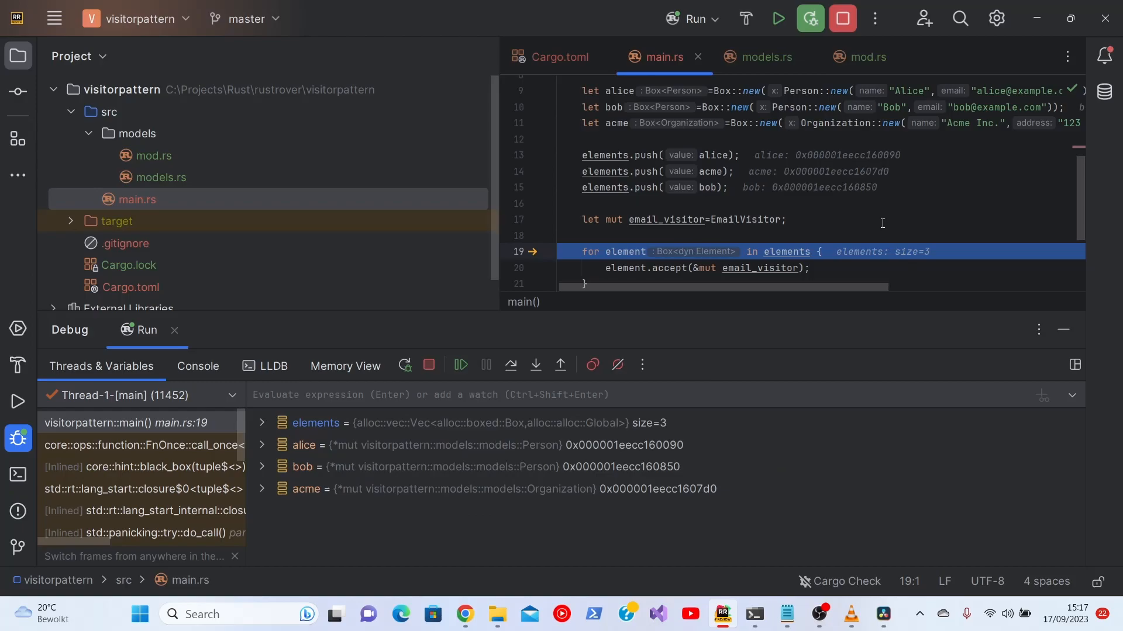
Step to line 20's accept call and expand element, its pointer and [0]
{"action": "left_click", "coordinate": [511, 365]}
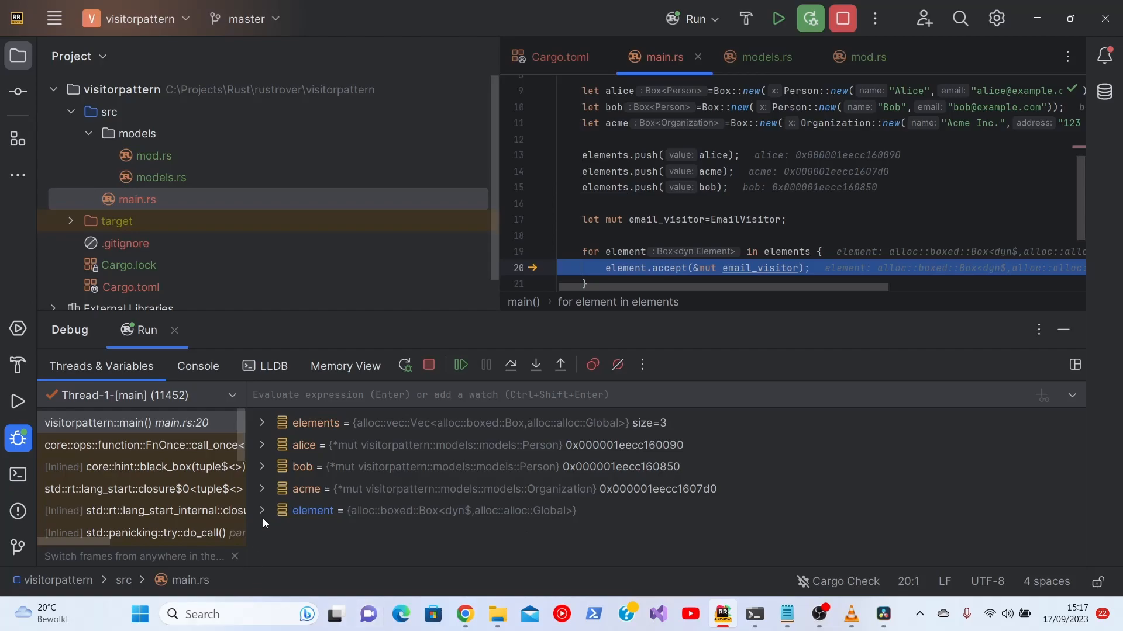
{"action": "mouse_move", "coordinate": [264, 516]}
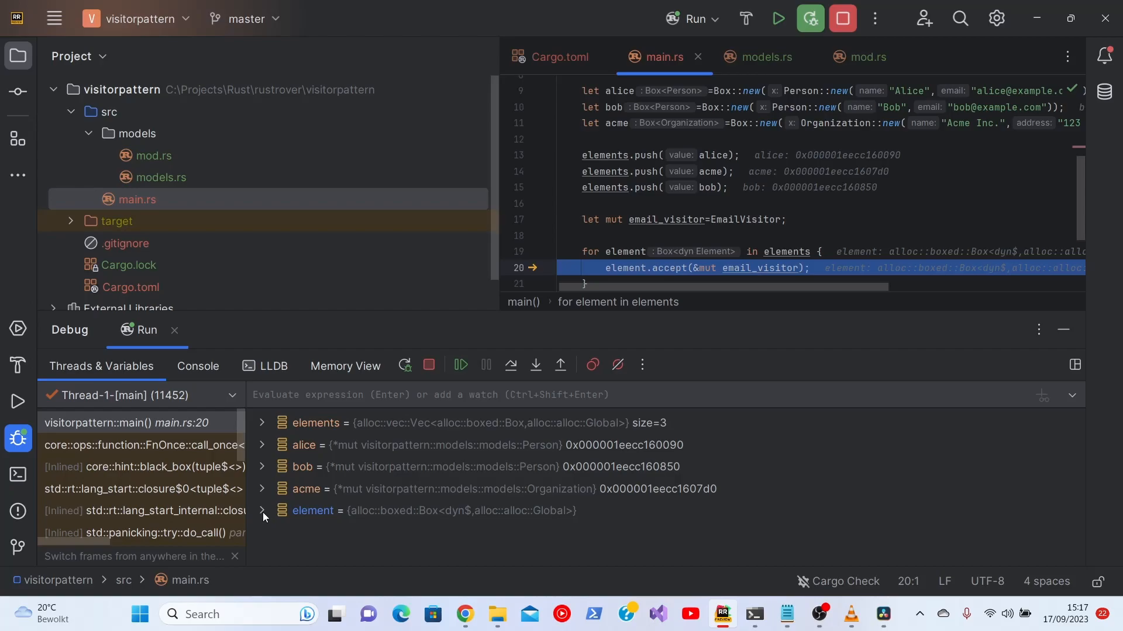
{"action": "left_click", "coordinate": [261, 511]}
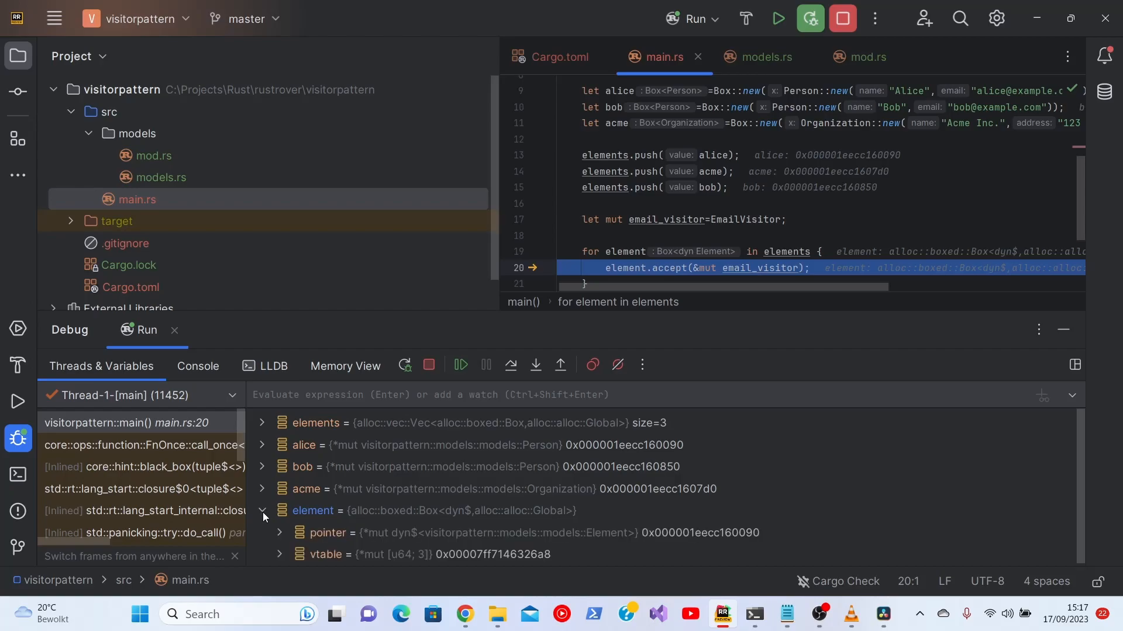
{"action": "left_click", "coordinate": [280, 533]}
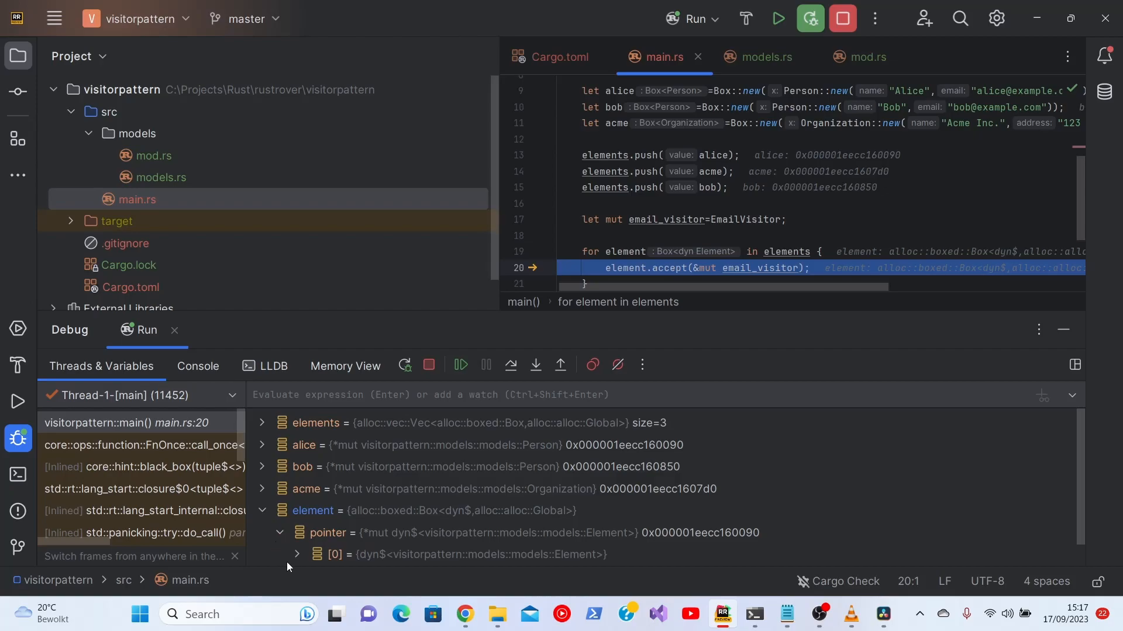
{"action": "left_click", "coordinate": [297, 554]}
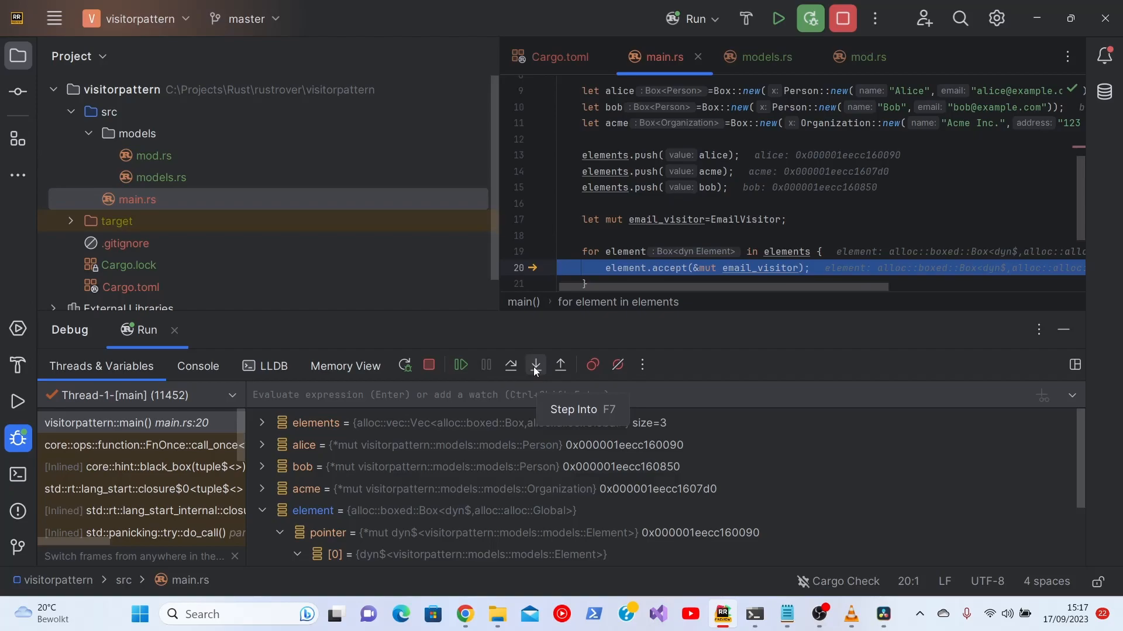
Step into Person's accept and expand the visitor argument's pointer and vtable
{"action": "left_click", "coordinate": [535, 365]}
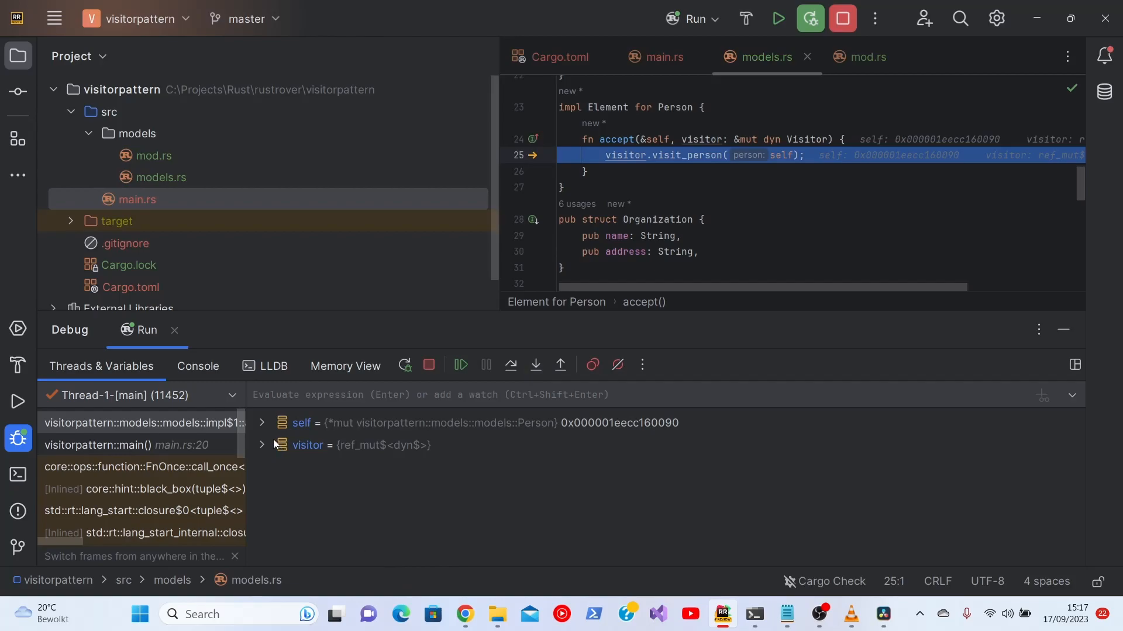
{"action": "left_click", "coordinate": [262, 423]}
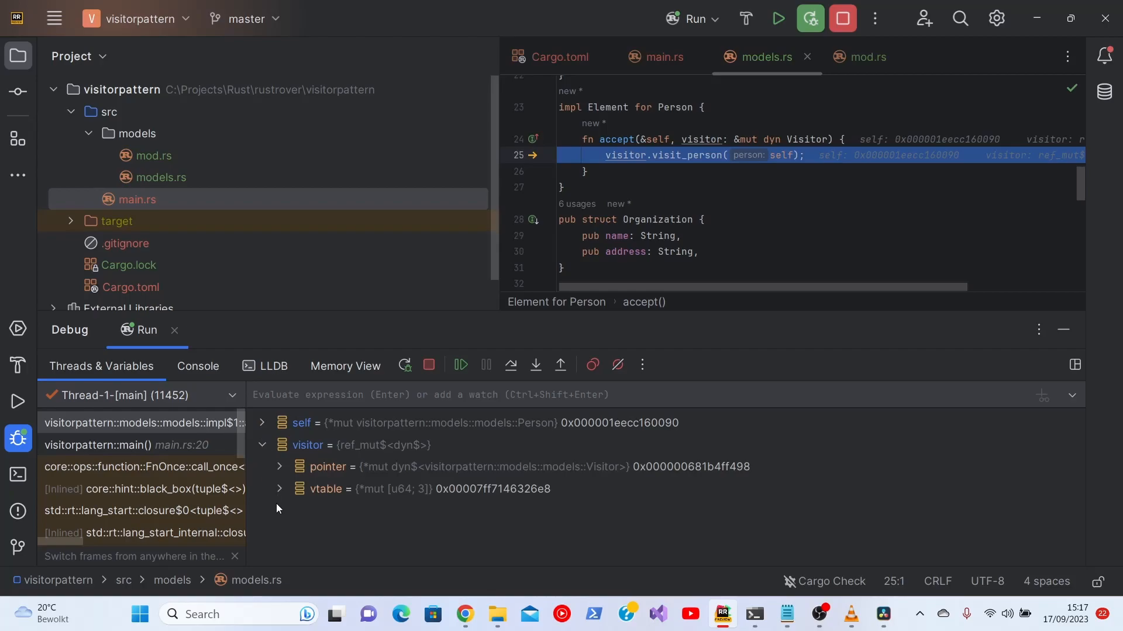
{"action": "left_click", "coordinate": [280, 467]}
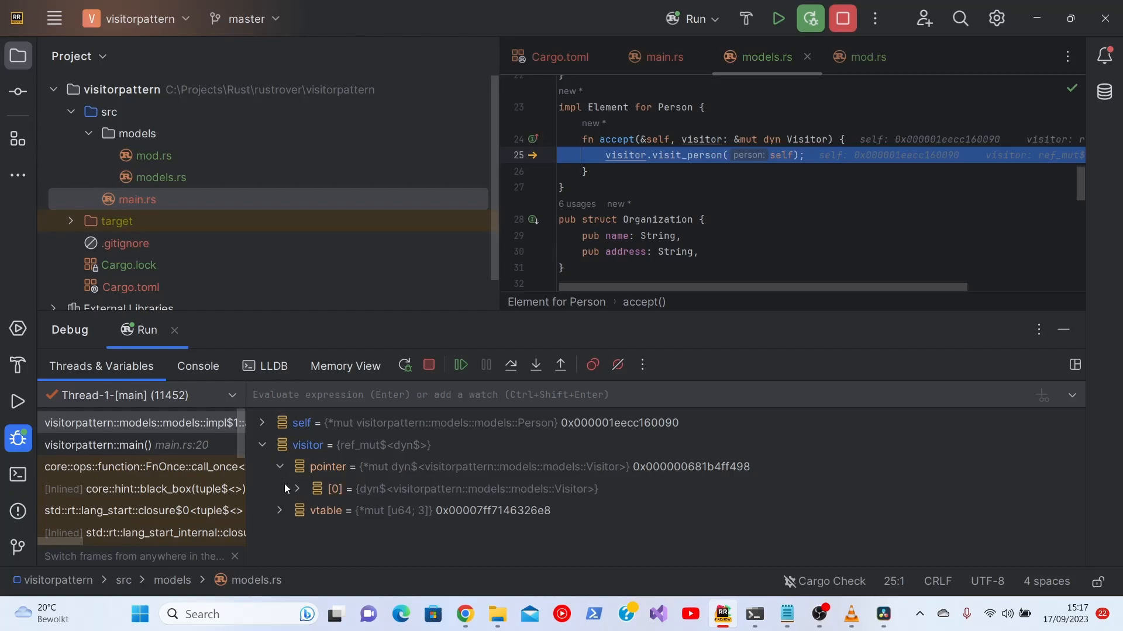
{"action": "left_click", "coordinate": [279, 510]}
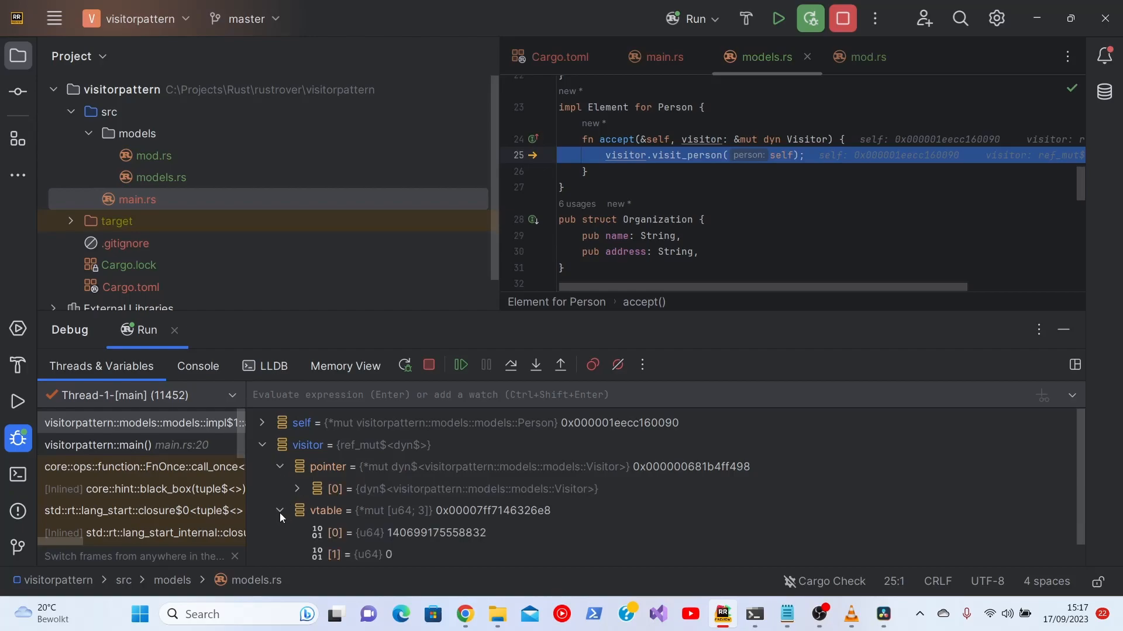
{"action": "left_click", "coordinate": [262, 445]}
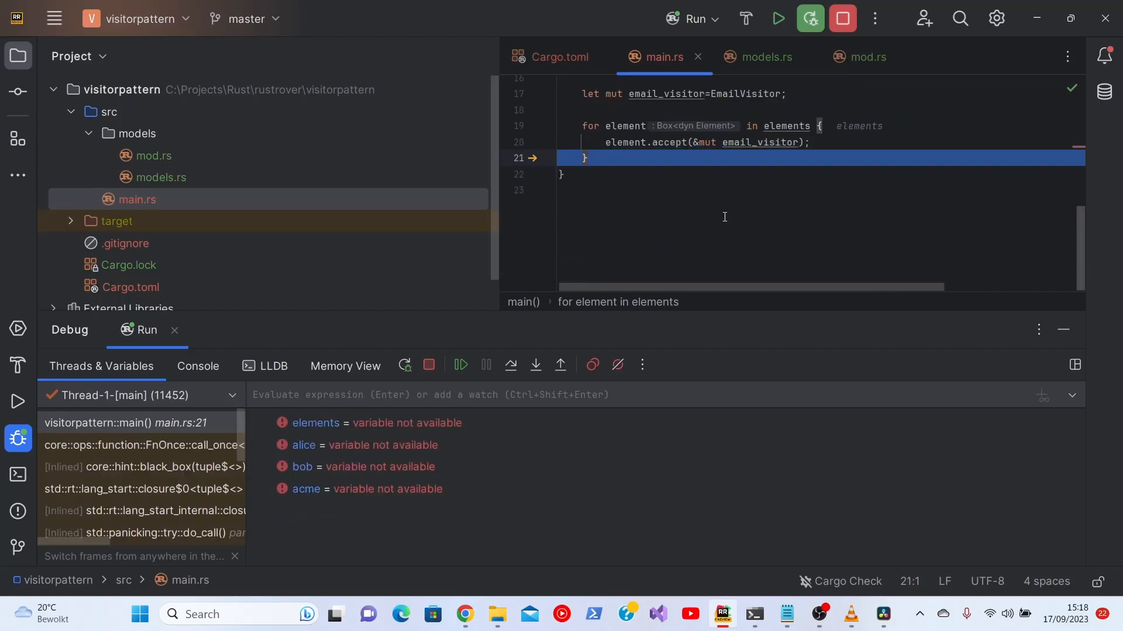
Continue execution until it stops in visit_organization at models.rs line 56
{"action": "left_click", "coordinate": [535, 364]}
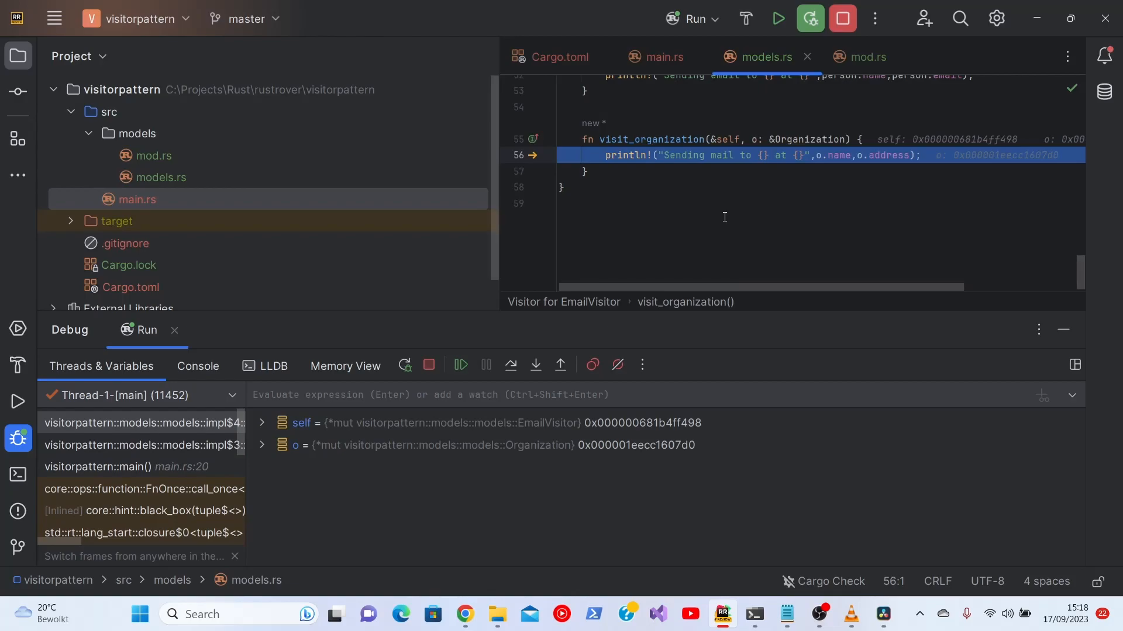
{"action": "mouse_move", "coordinate": [663, 410]}
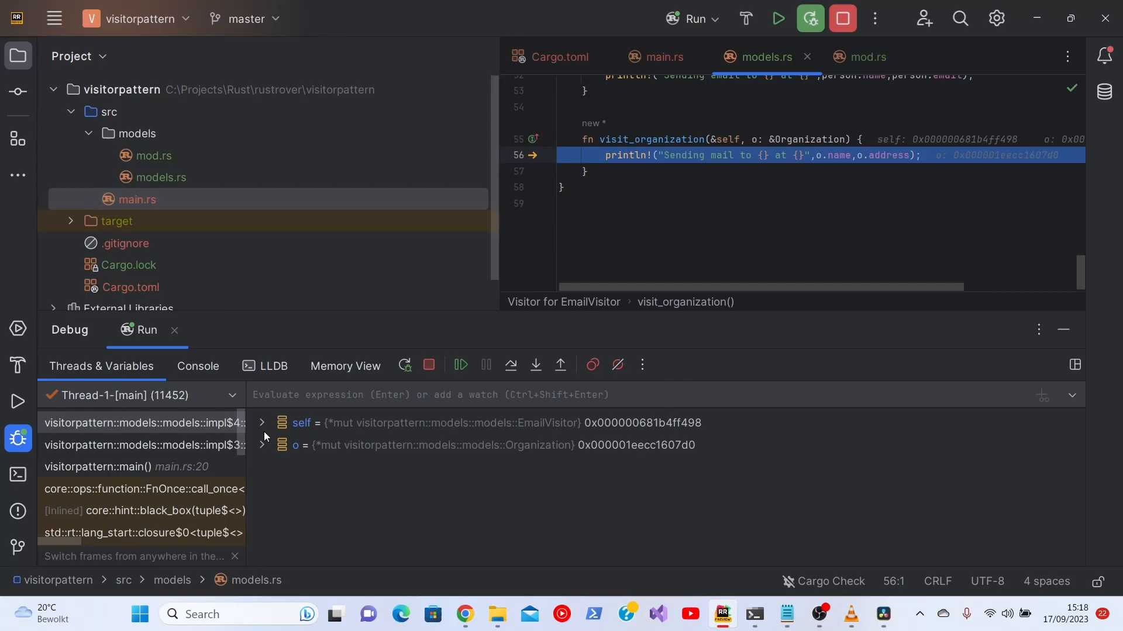
Expand the organization argument o to show name 'Acme Inc.' and address '123 Main Str.'
{"action": "left_click", "coordinate": [263, 444]}
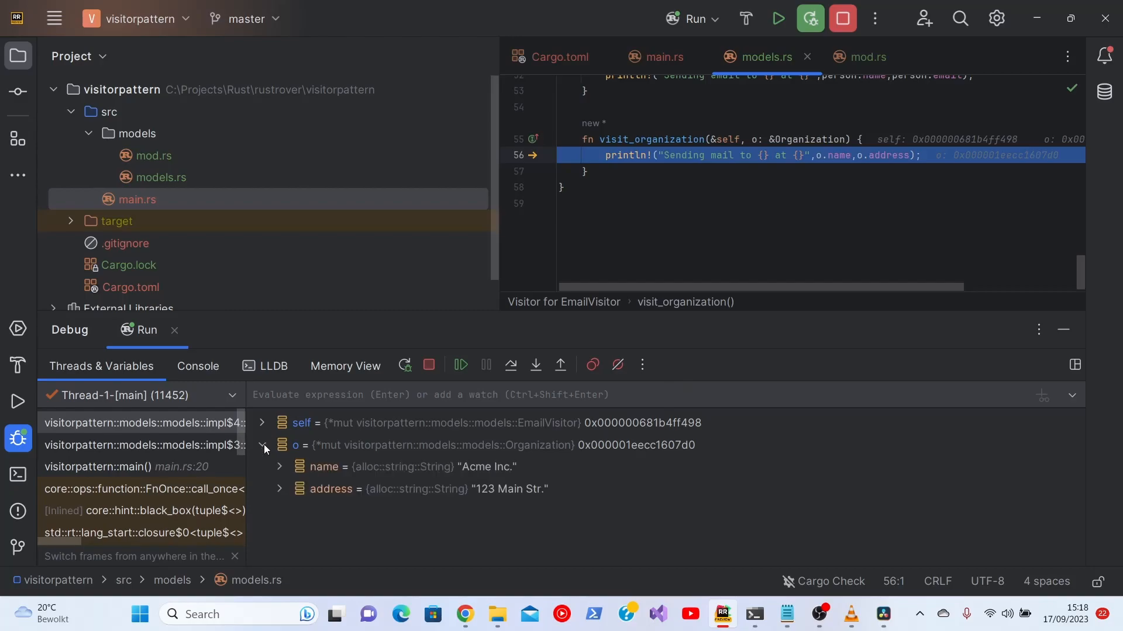